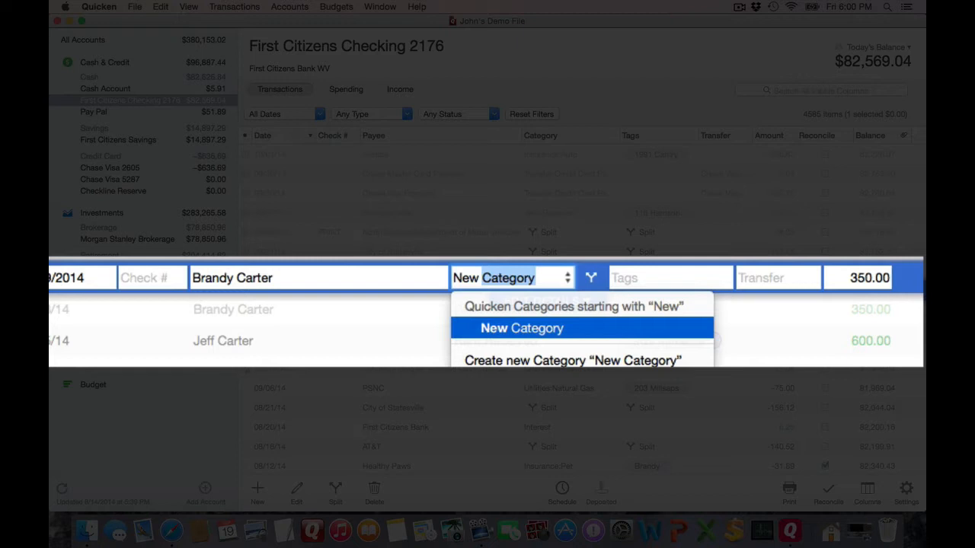
{"action": "left_click", "coordinate": [522, 328]}
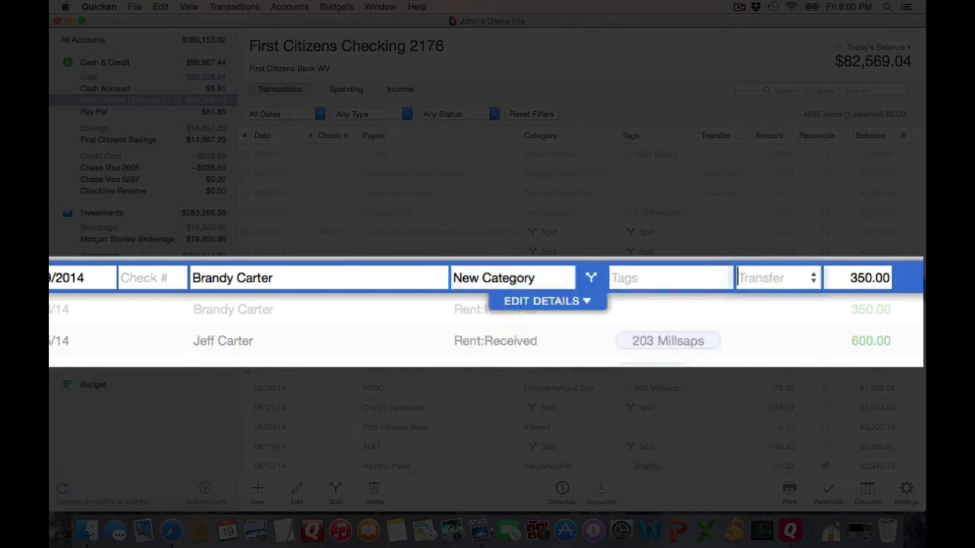
{"action": "left_click", "coordinate": [858, 277]}
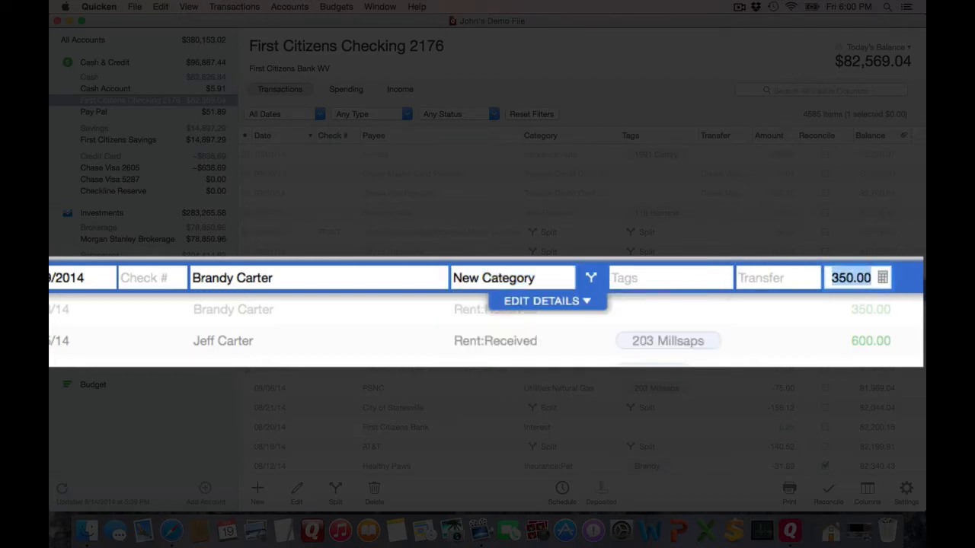
{"action": "type", "text": "-0.25"}
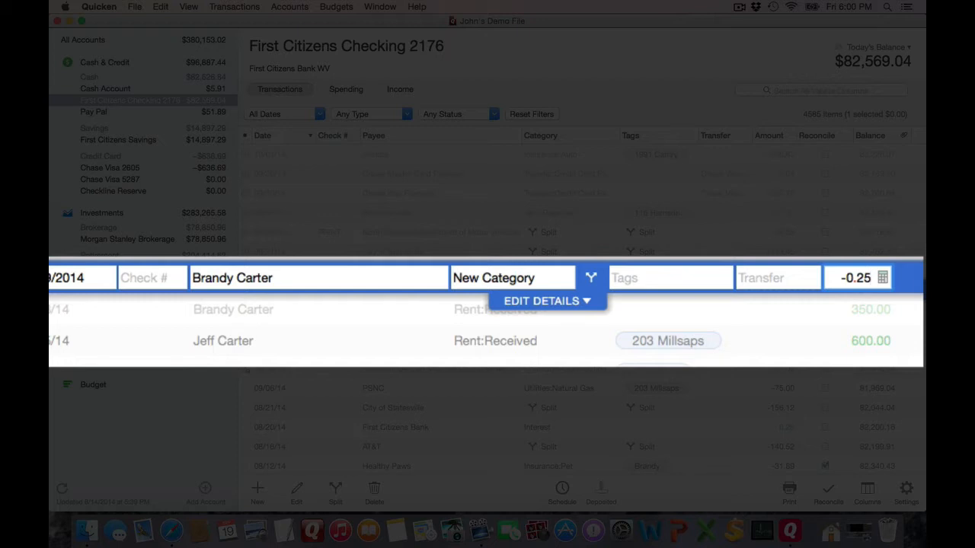
{"action": "type", "text": "25.00"}
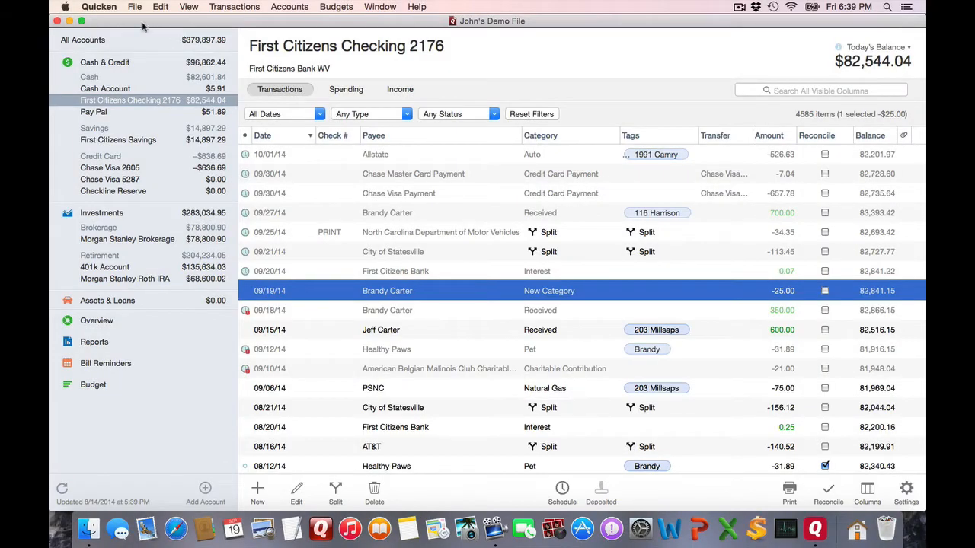
Set the General Categories preference to Long name, e.g. Insurance:Auto
{"action": "left_click", "coordinate": [99, 6]}
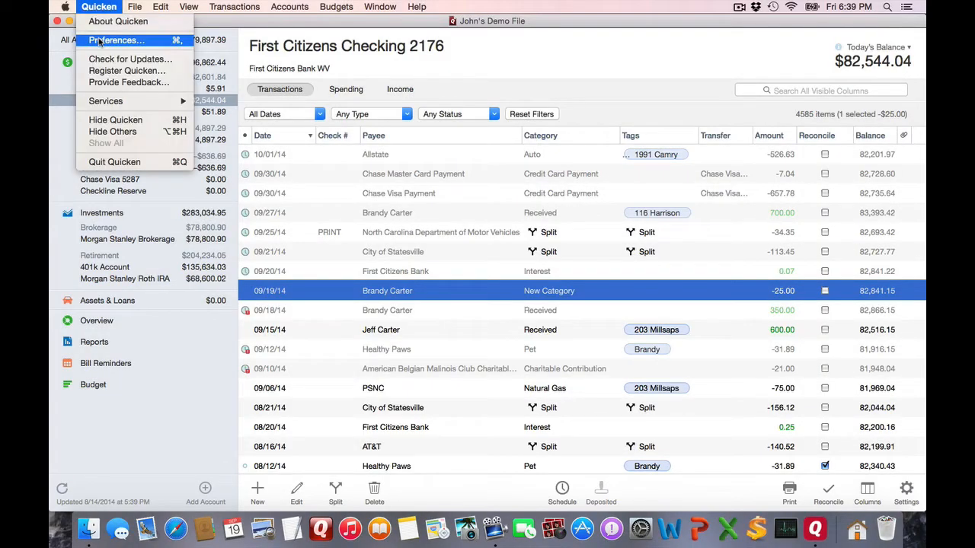
{"action": "left_click", "coordinate": [116, 40]}
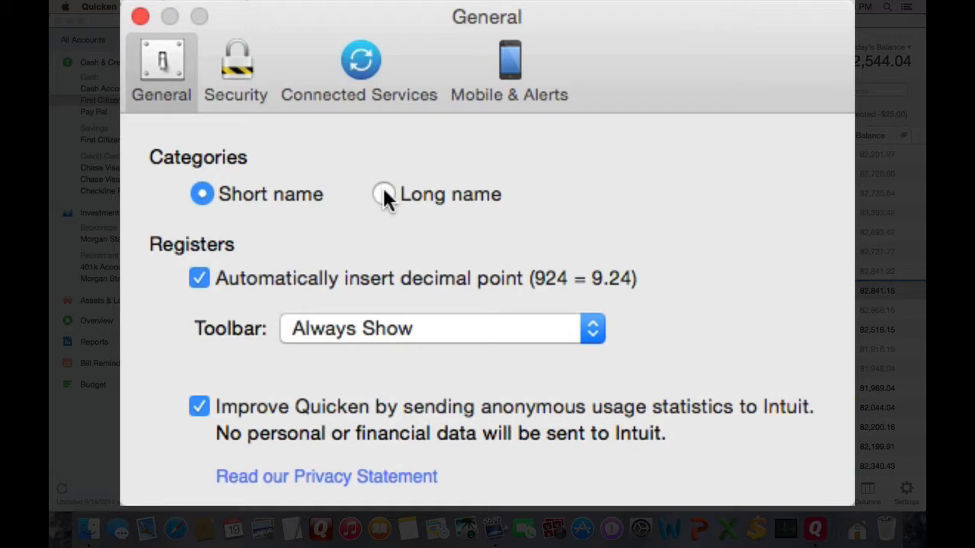
{"action": "left_click", "coordinate": [384, 193]}
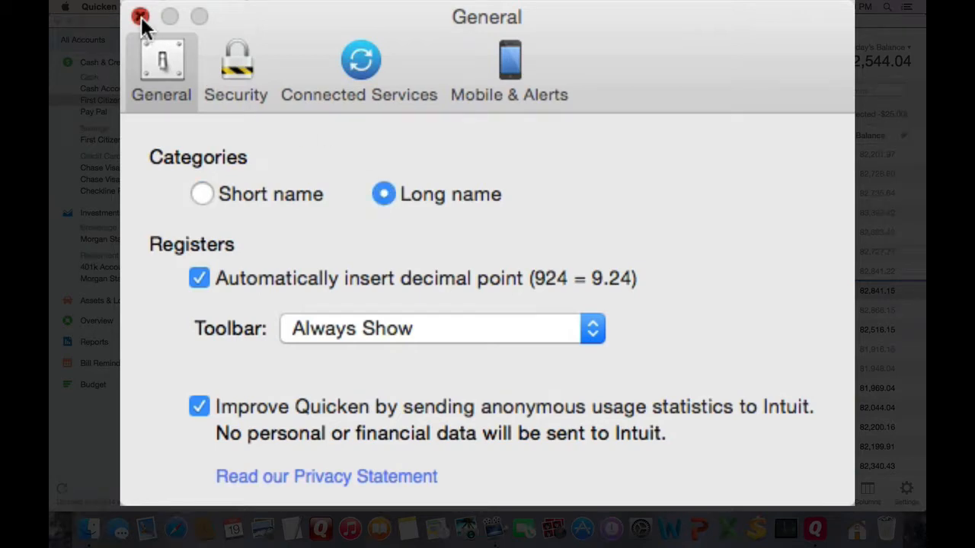
{"action": "left_click", "coordinate": [141, 16]}
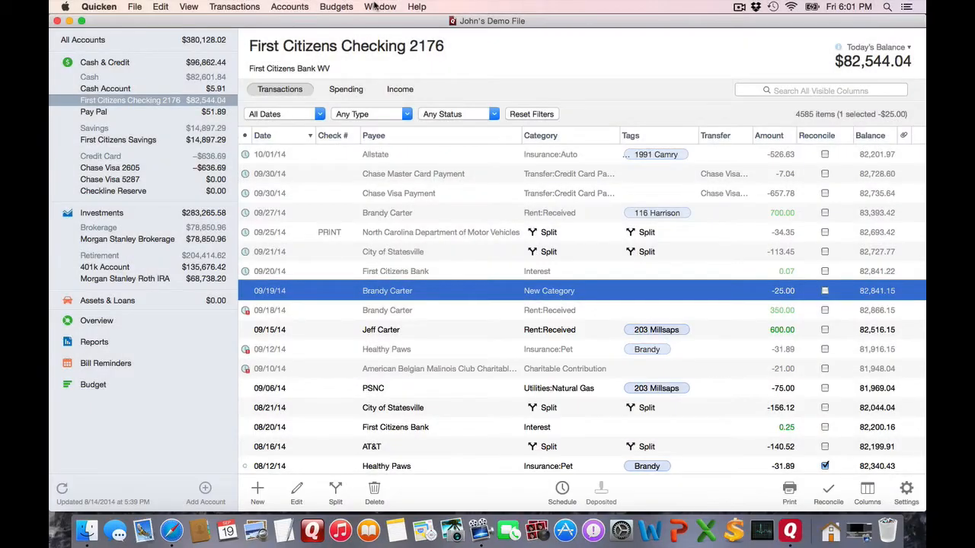
Open the Categories list and save the Salary income category renamed to XYZ
{"action": "left_click", "coordinate": [381, 6]}
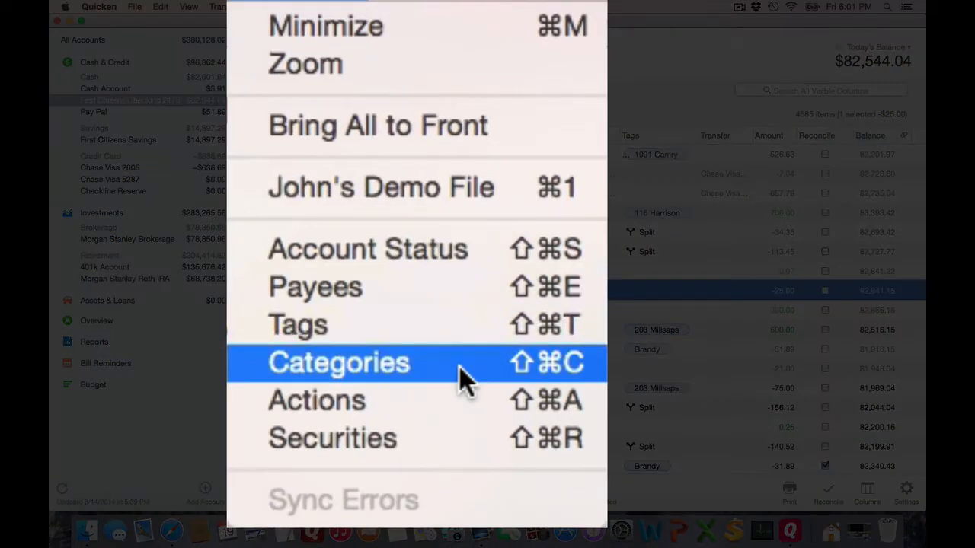
{"action": "left_click", "coordinate": [338, 362]}
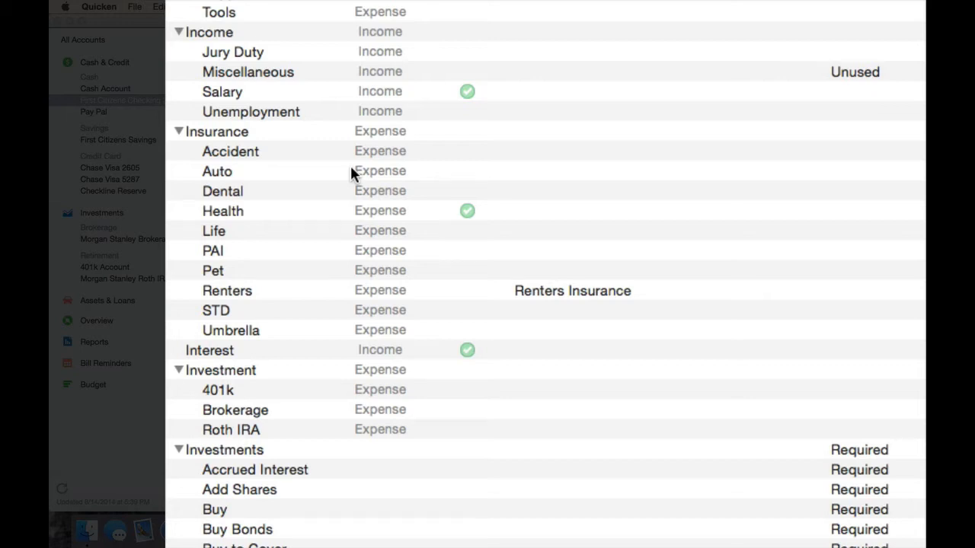
{"action": "mouse_move", "coordinate": [278, 104]}
{"action": "type", "text": "XY"}
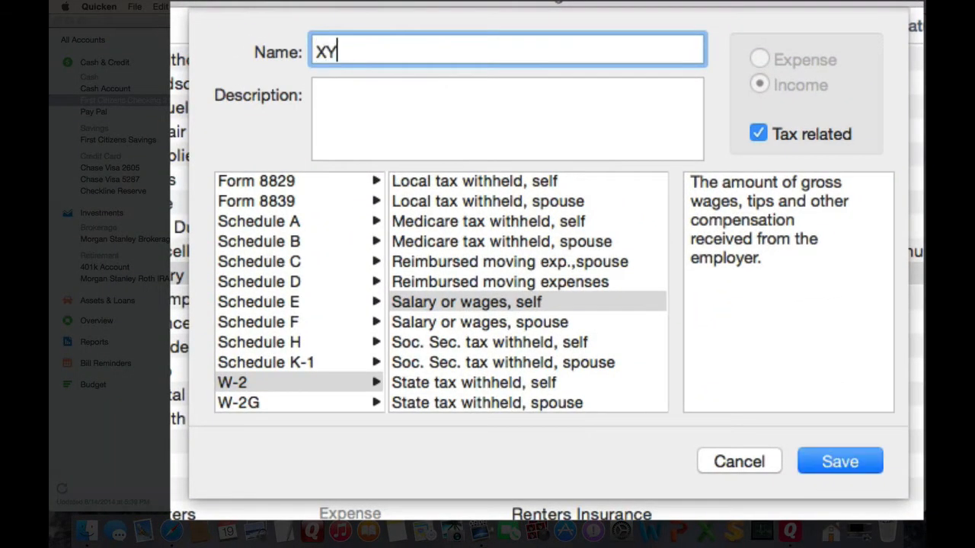
{"action": "left_click", "coordinate": [839, 462]}
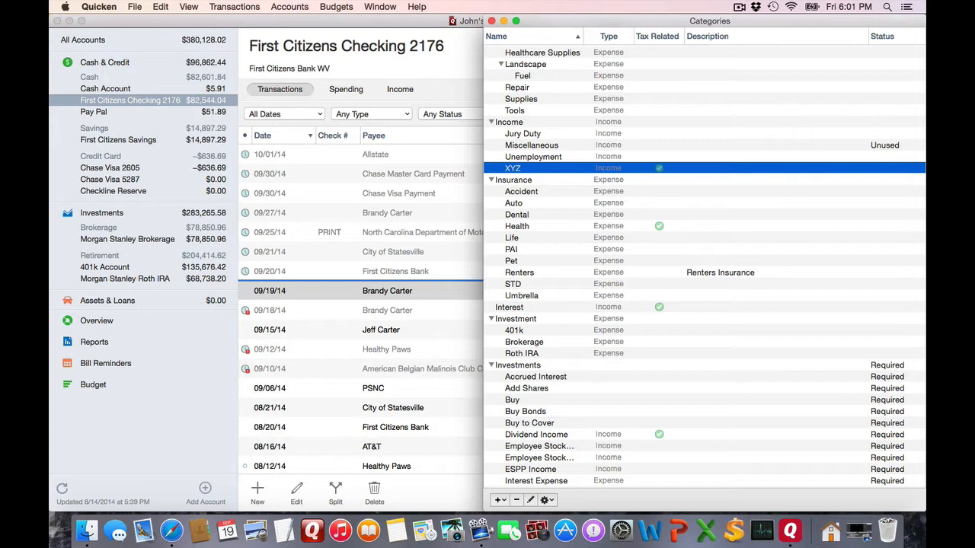
Find XYZ in the category list and save it renamed back to Salary
{"action": "scroll", "scroll_direction": "down", "scroll_amount": 3}
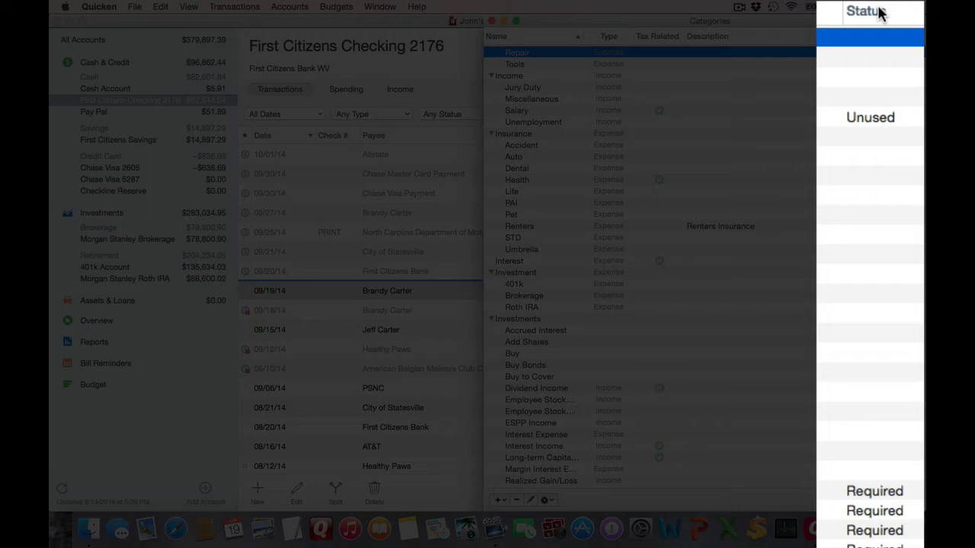
{"action": "mouse_move", "coordinate": [882, 508]}
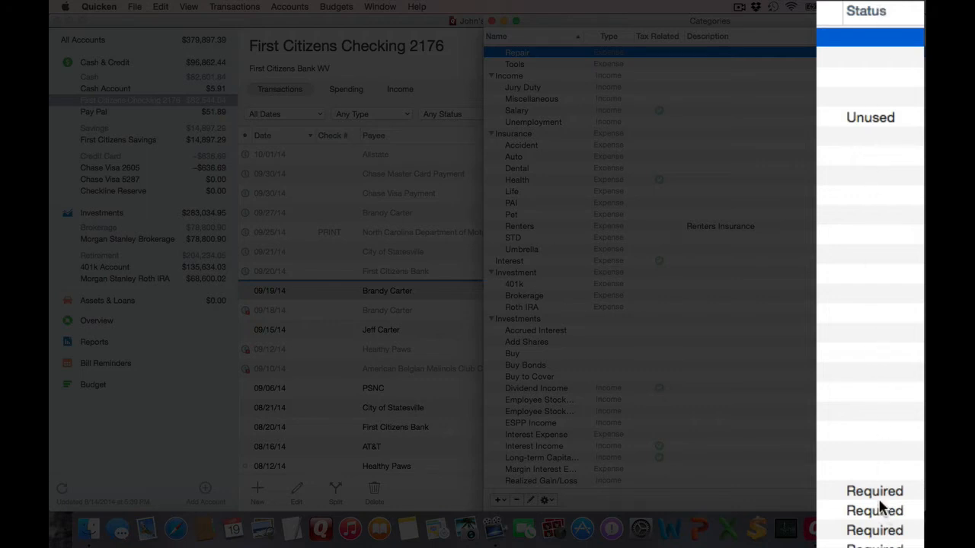
{"action": "mouse_move", "coordinate": [880, 116]}
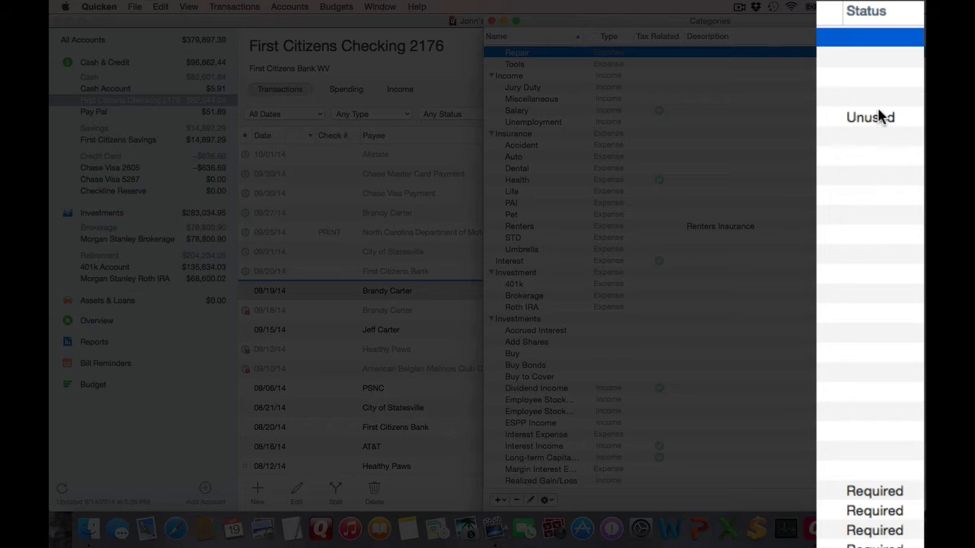
{"action": "mouse_move", "coordinate": [881, 124]}
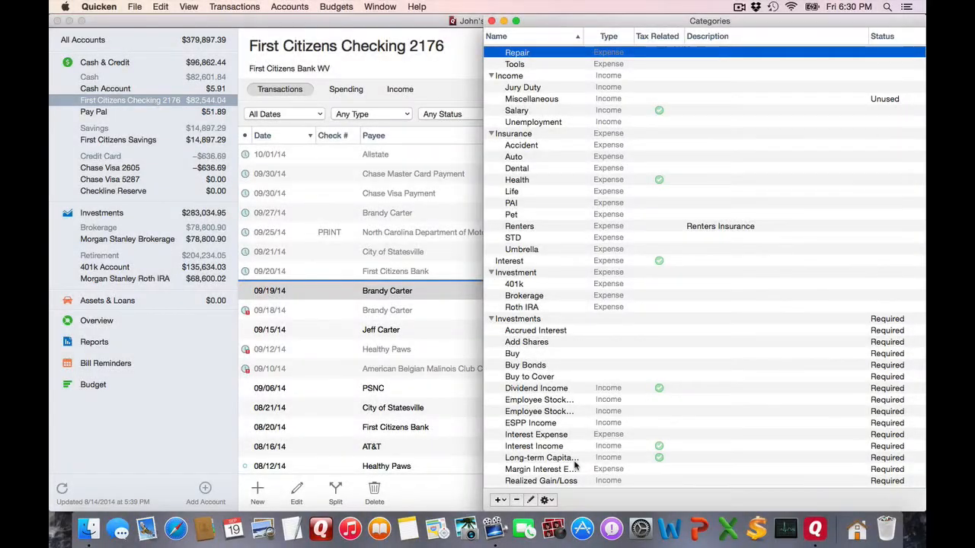
{"action": "left_click", "coordinate": [537, 459]}
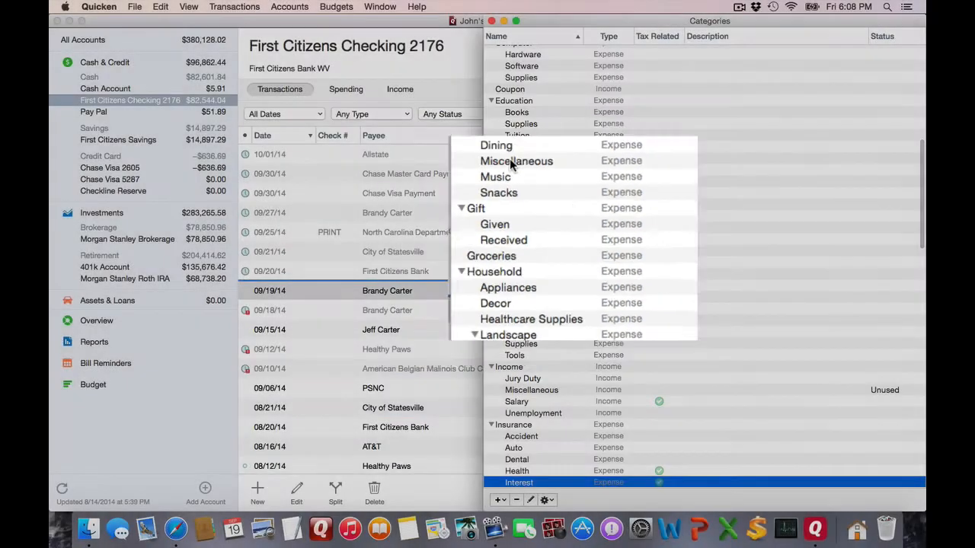
Drag Interest into Insurance, then back out as a top-level expense category
{"action": "scroll", "scroll_direction": "down", "scroll_amount": 3}
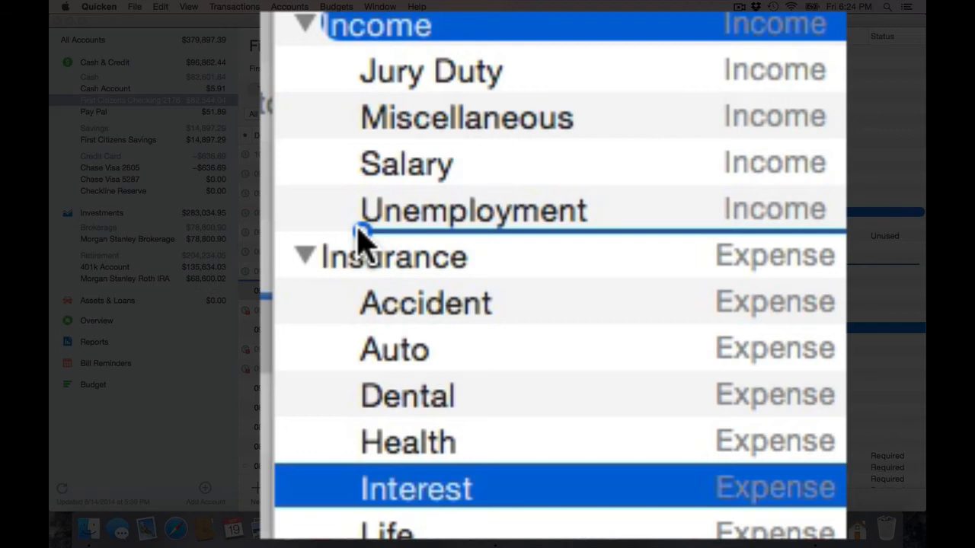
{"action": "mouse_move", "coordinate": [364, 232]}
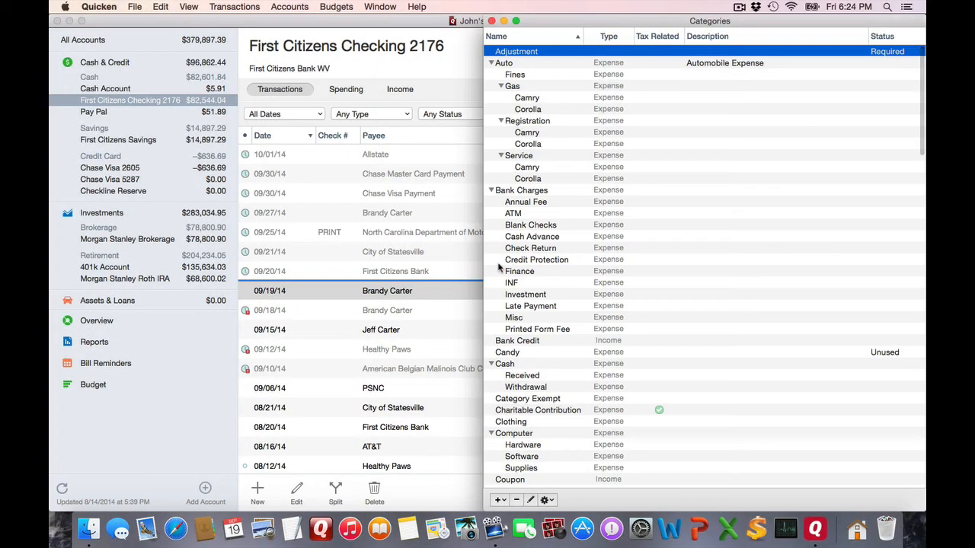
{"action": "scroll", "scroll_direction": "down", "scroll_amount": 3}
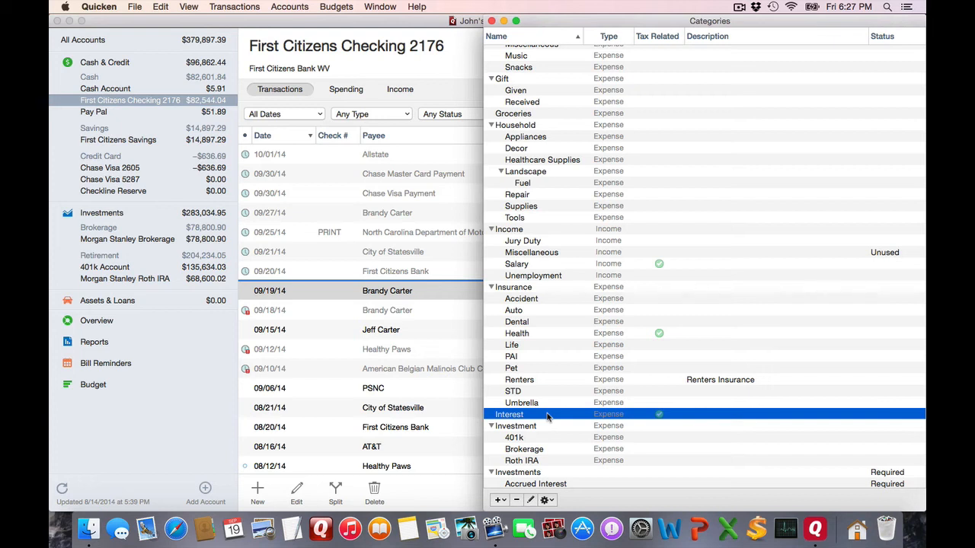
{"action": "mouse_move", "coordinate": [556, 198]}
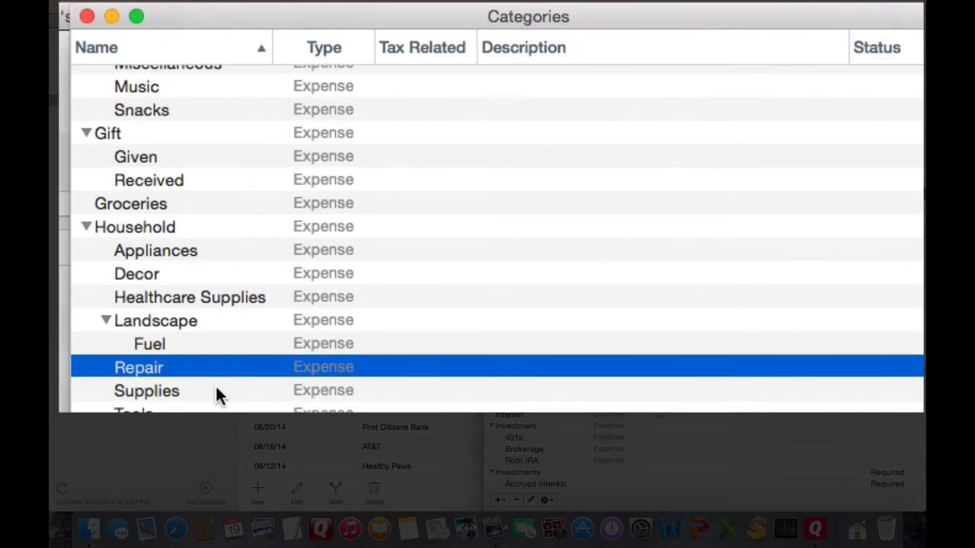
Rename Household:Supplies to Repair and confirm merging it into the existing Repair
{"action": "left_click", "coordinate": [147, 391]}
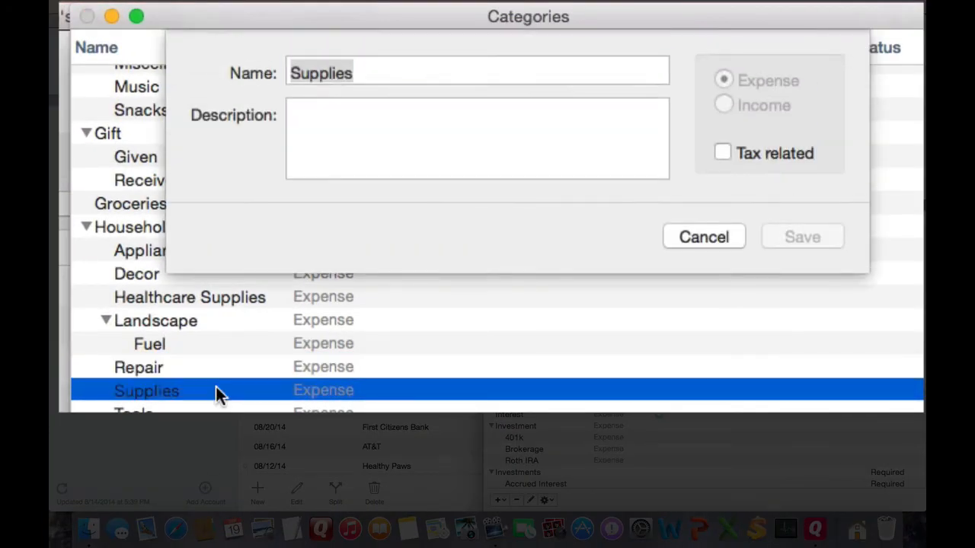
{"action": "left_click", "coordinate": [478, 72]}
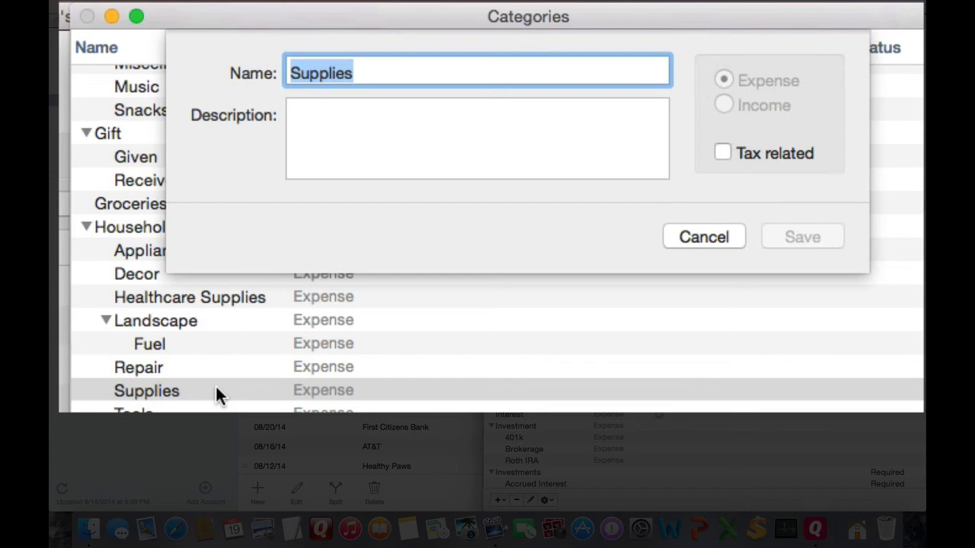
{"action": "type", "text": "Repair"}
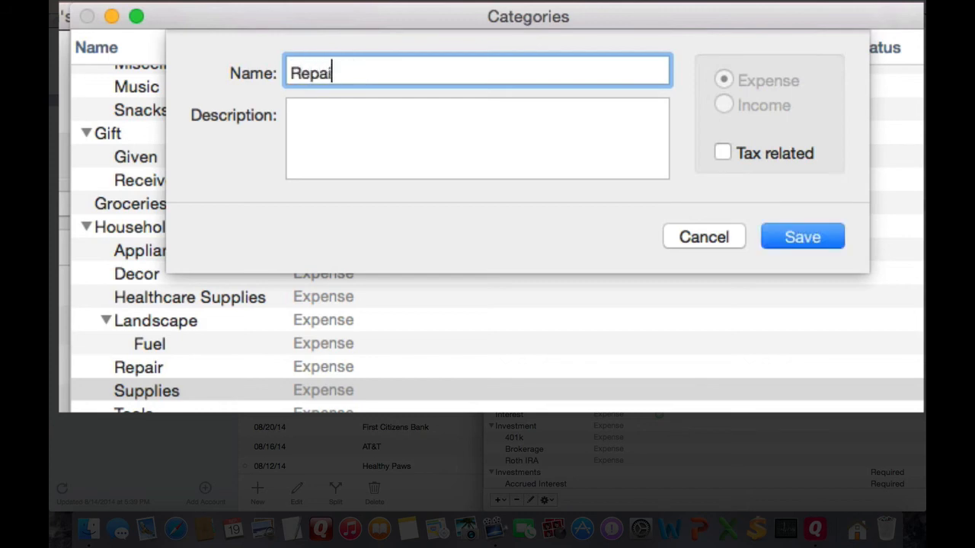
{"action": "left_click", "coordinate": [802, 236]}
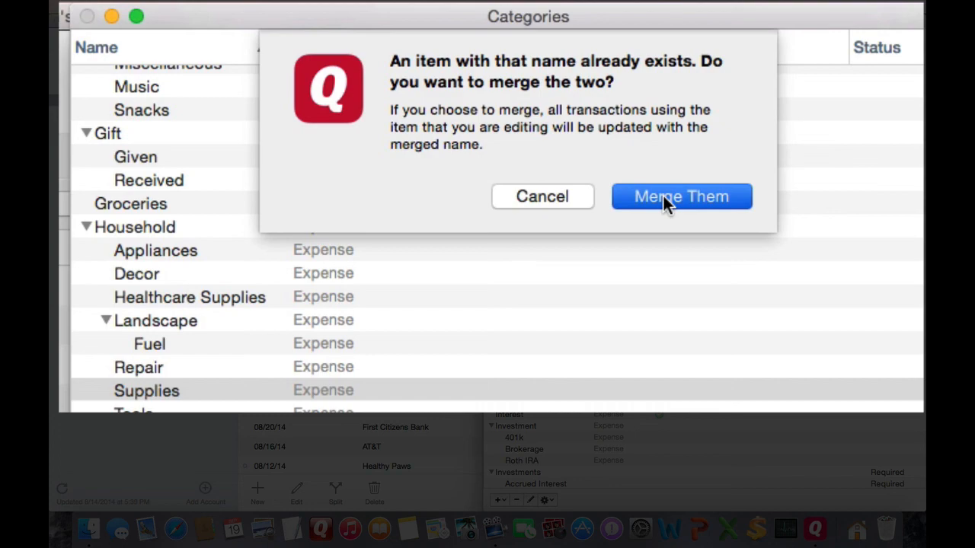
{"action": "left_click", "coordinate": [681, 197]}
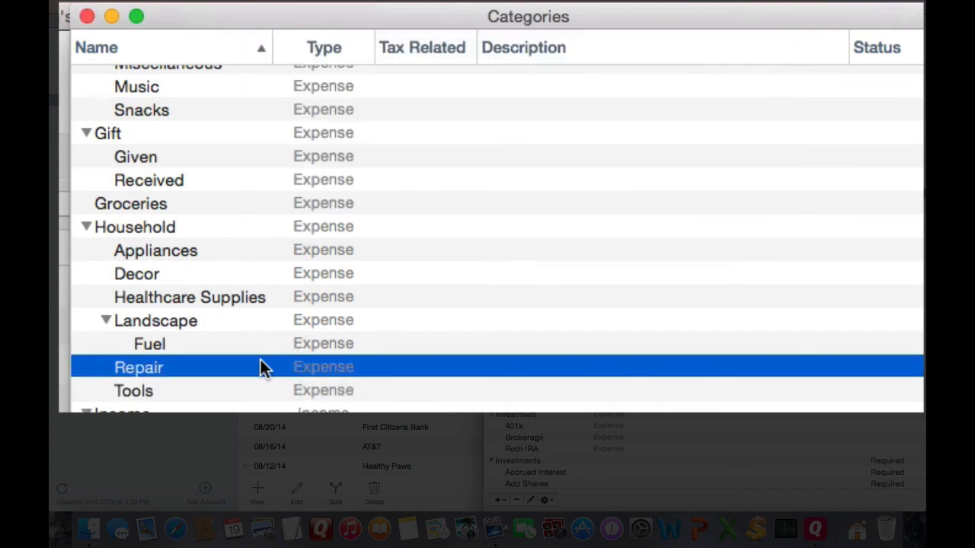